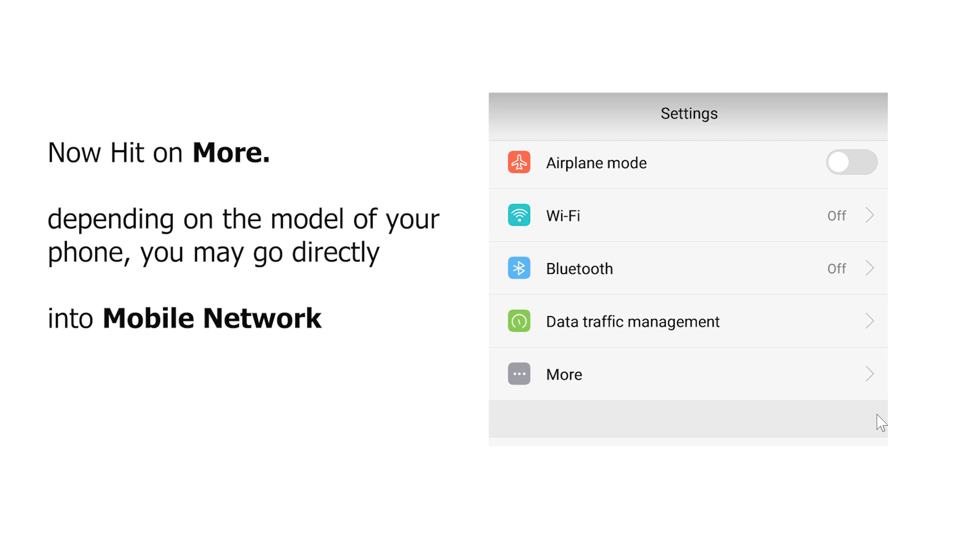
Advance the slides to the one listing default MCC/MNC, APN type and IPv4/IPv6 protocol.
{"action": "left_click", "coordinate": [564, 374]}
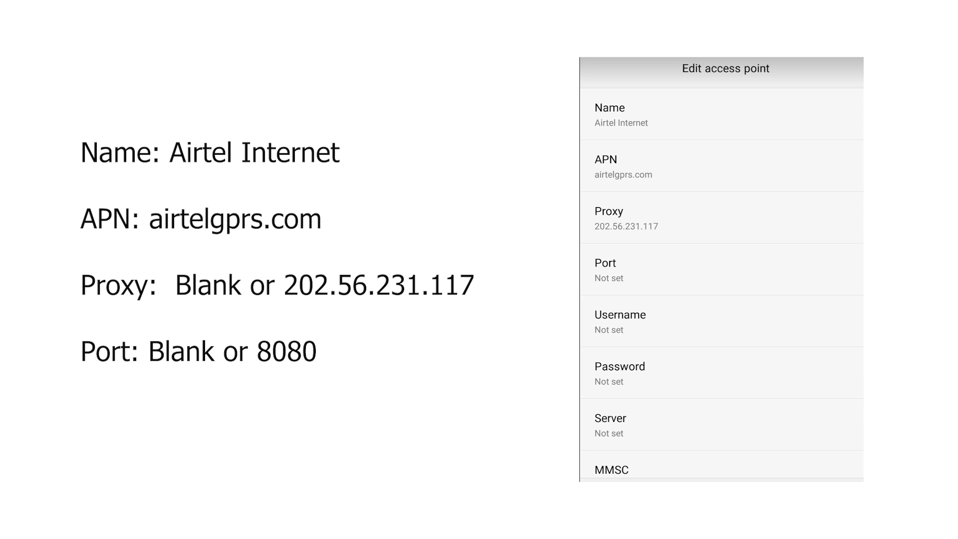
{"action": "scroll", "scroll_direction": "down", "scroll_amount": 3}
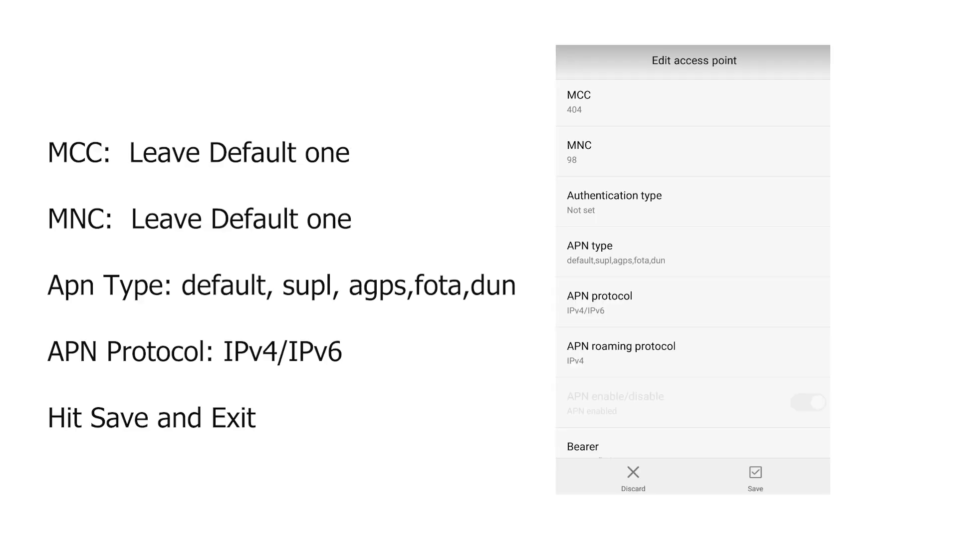